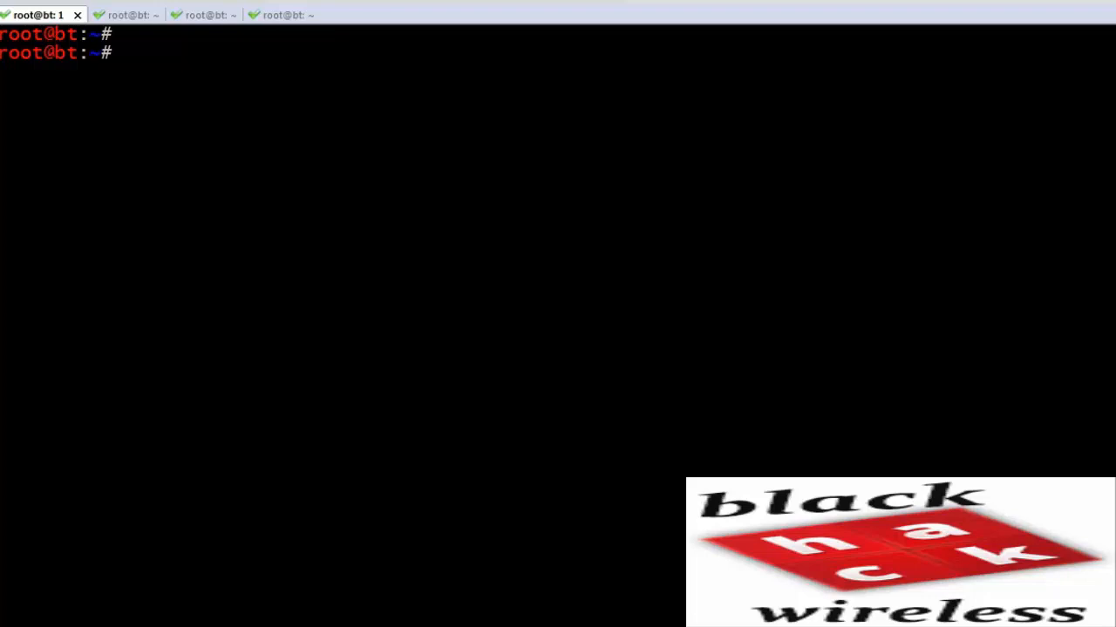
Step: Read the tail manual page and return to the prompt
type("man ta")
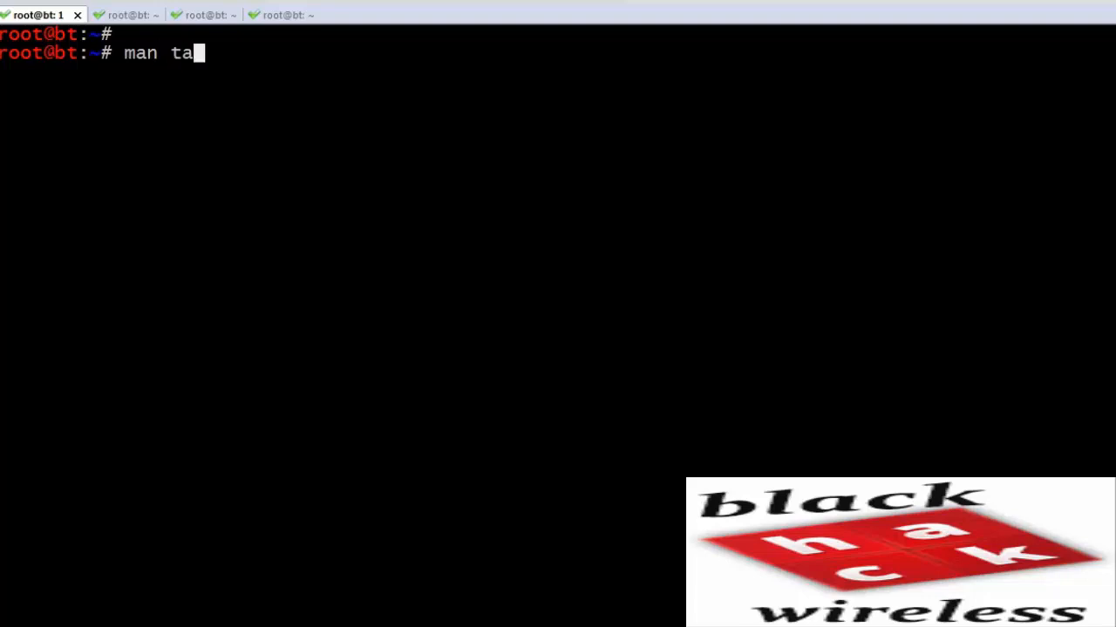
type("il")
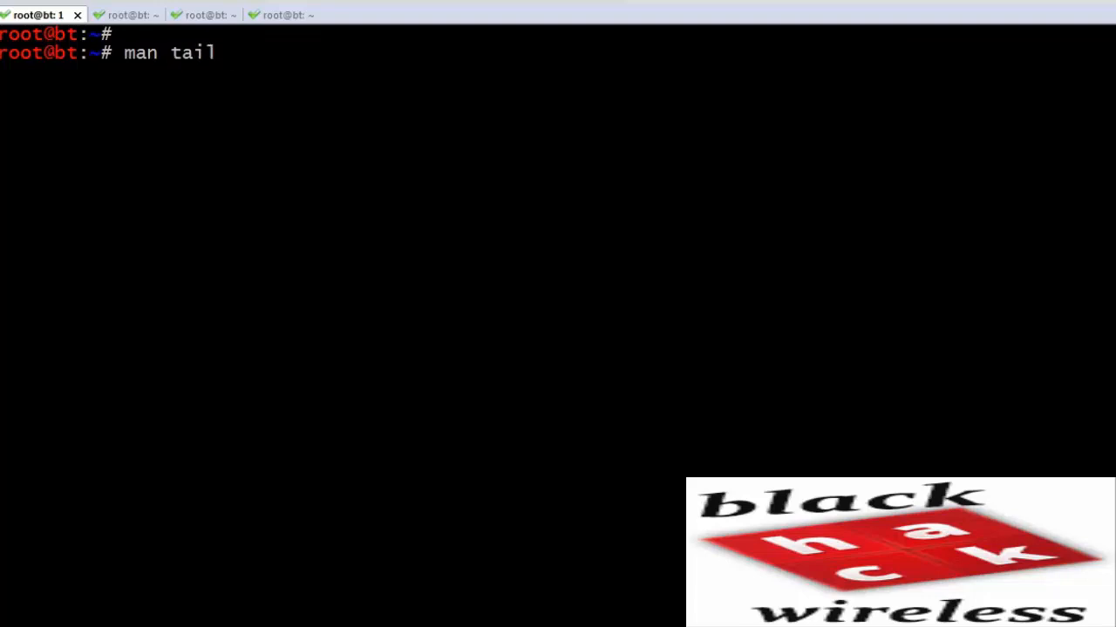
key("Return")
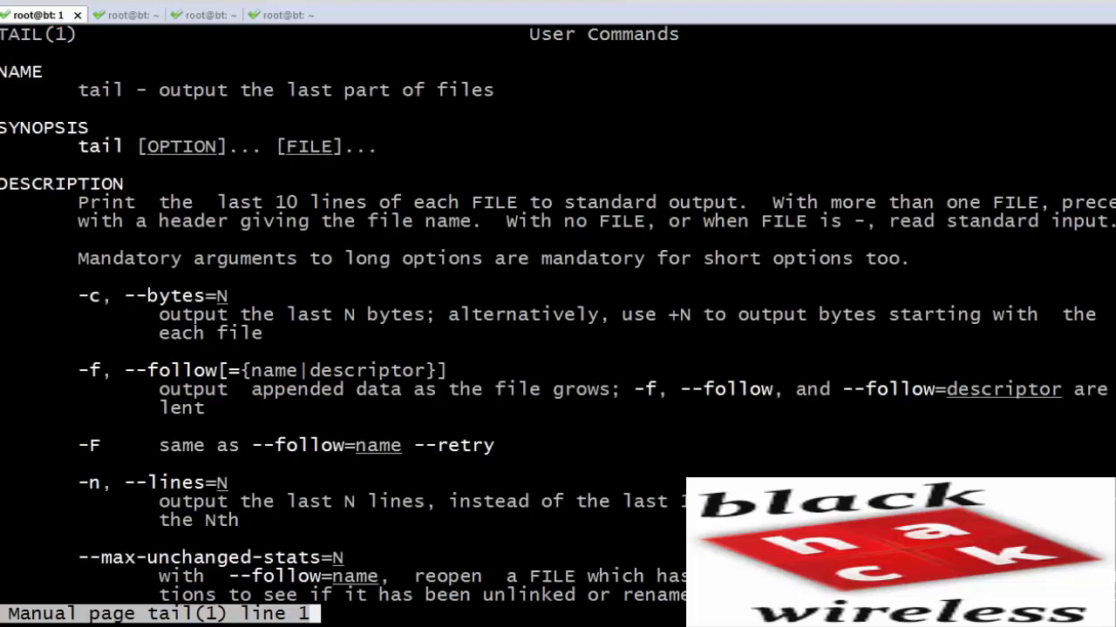
mouse_move(304, 131)
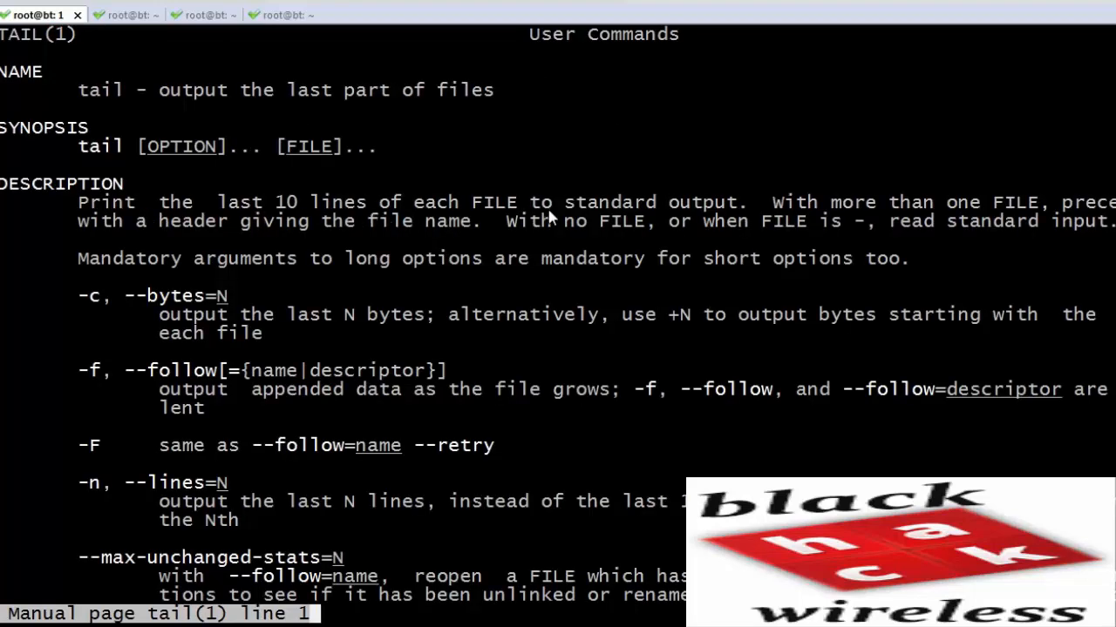
mouse_move(949, 209)
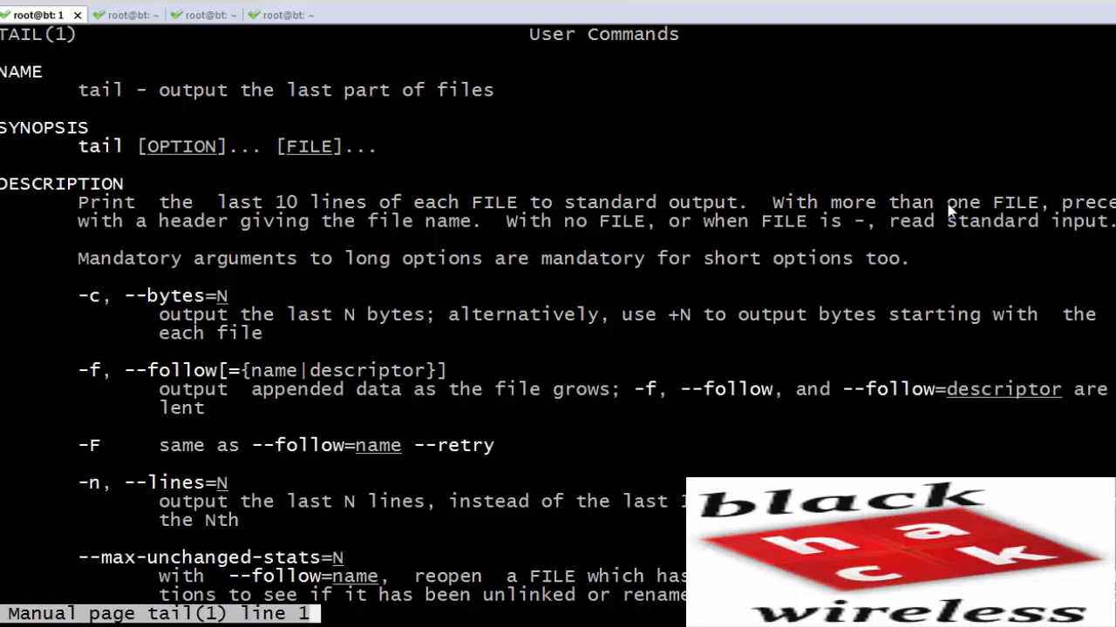
mouse_move(202, 450)
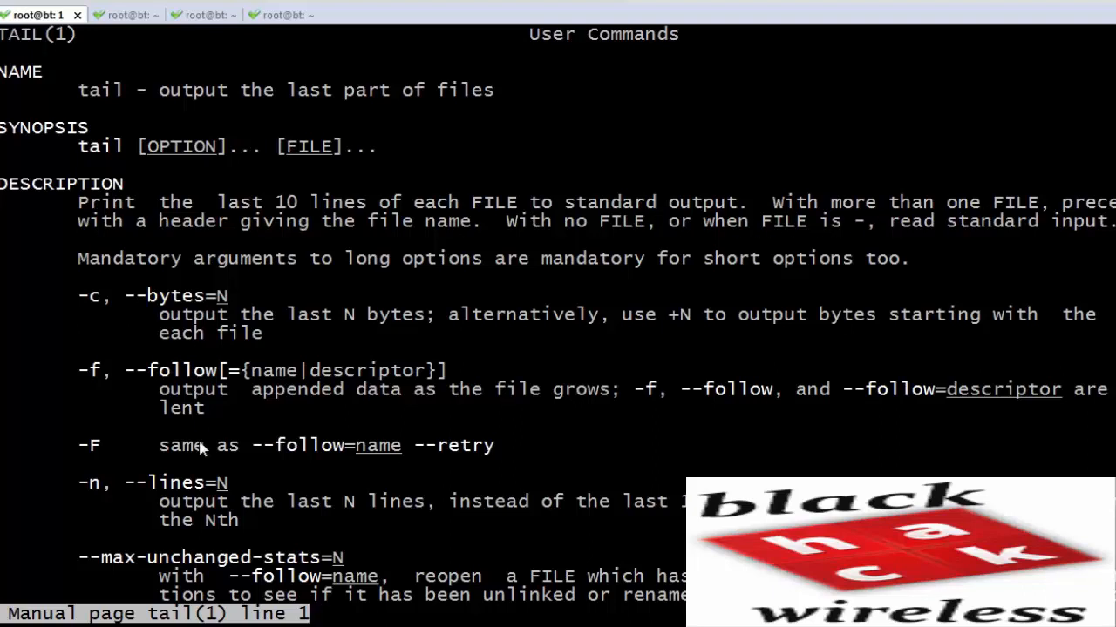
key("q")
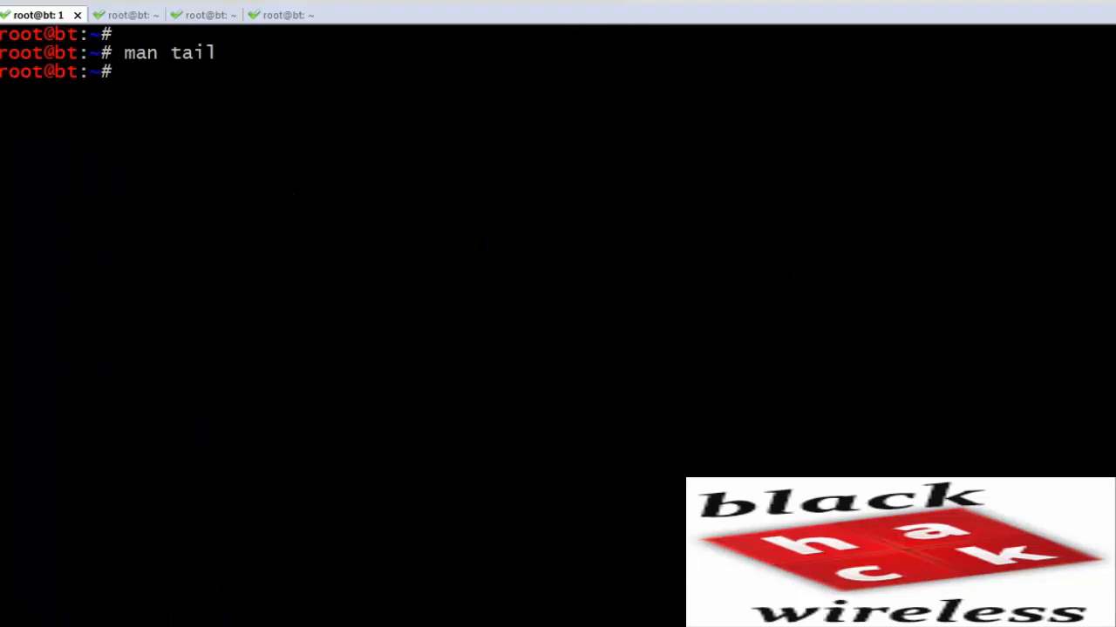
Step: Follow new entries in /var/log/messages with tail -f -n 0
type("tail -f -n 0 /")
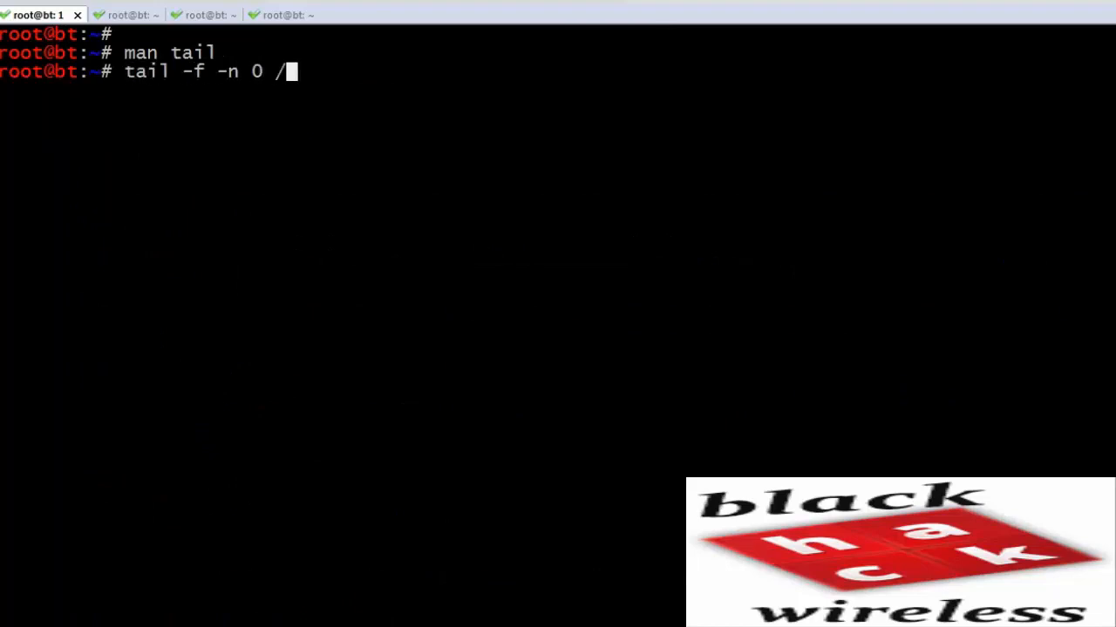
type("var/log/messa")
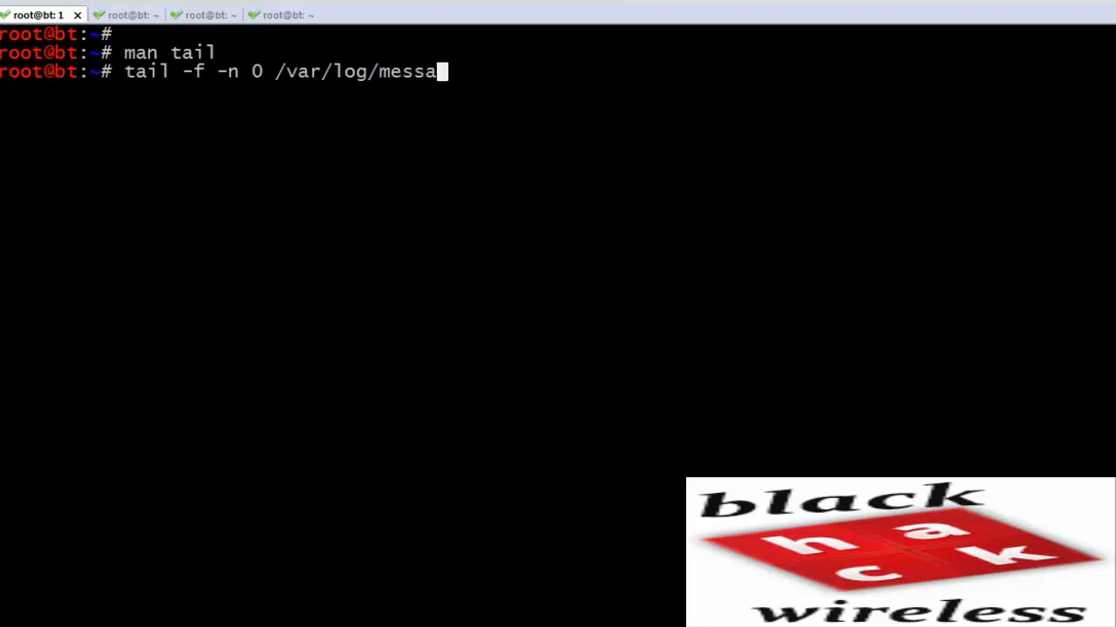
type("ges")
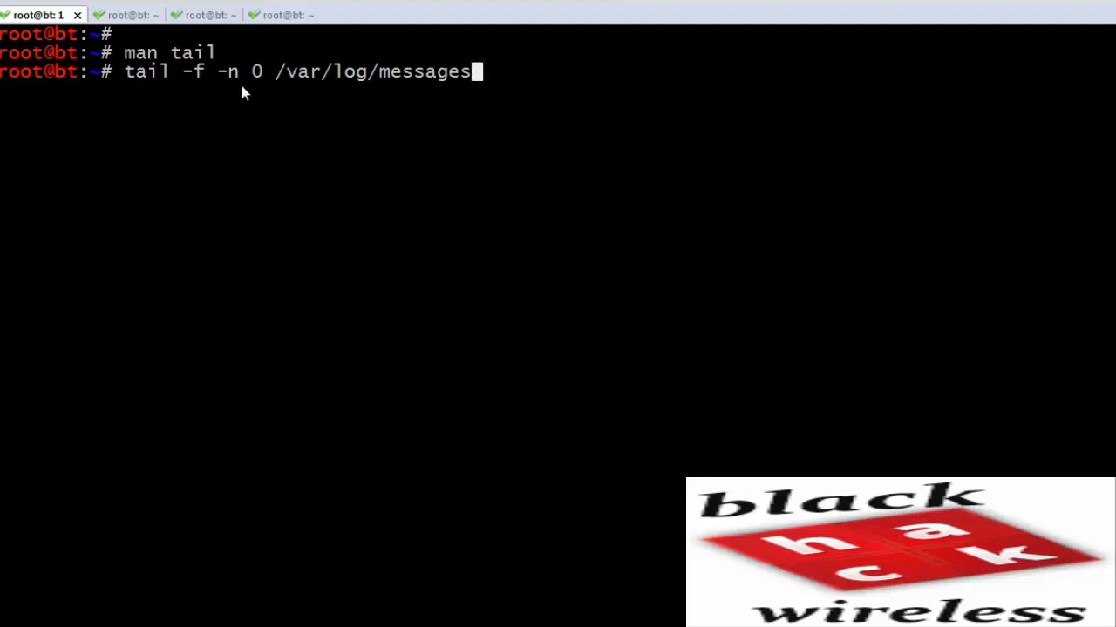
mouse_move(258, 84)
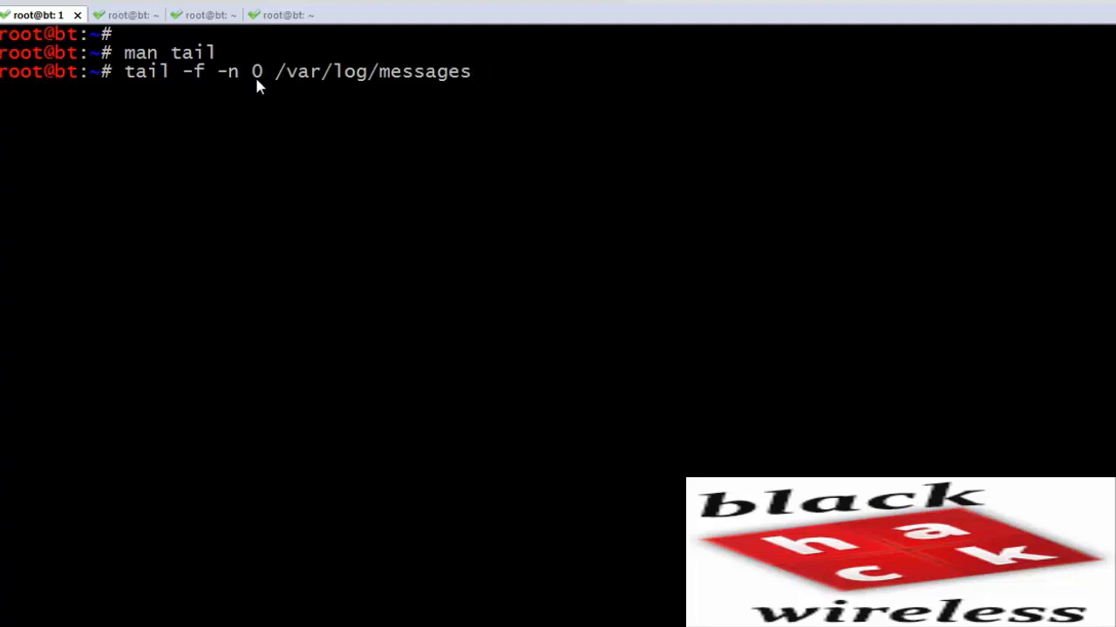
mouse_move(409, 98)
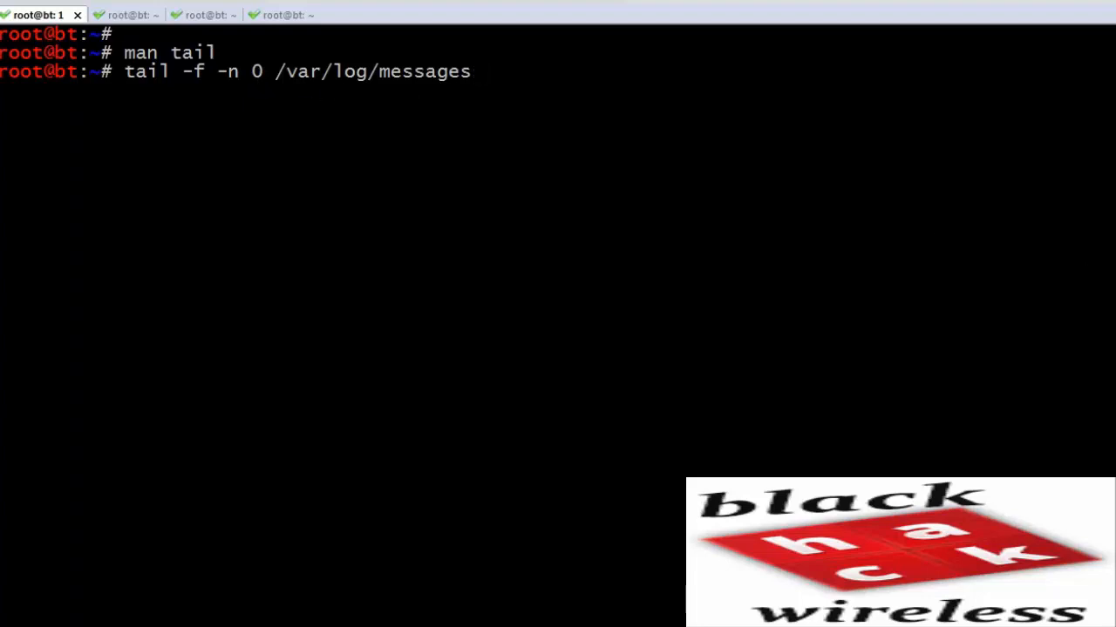
key("Return")
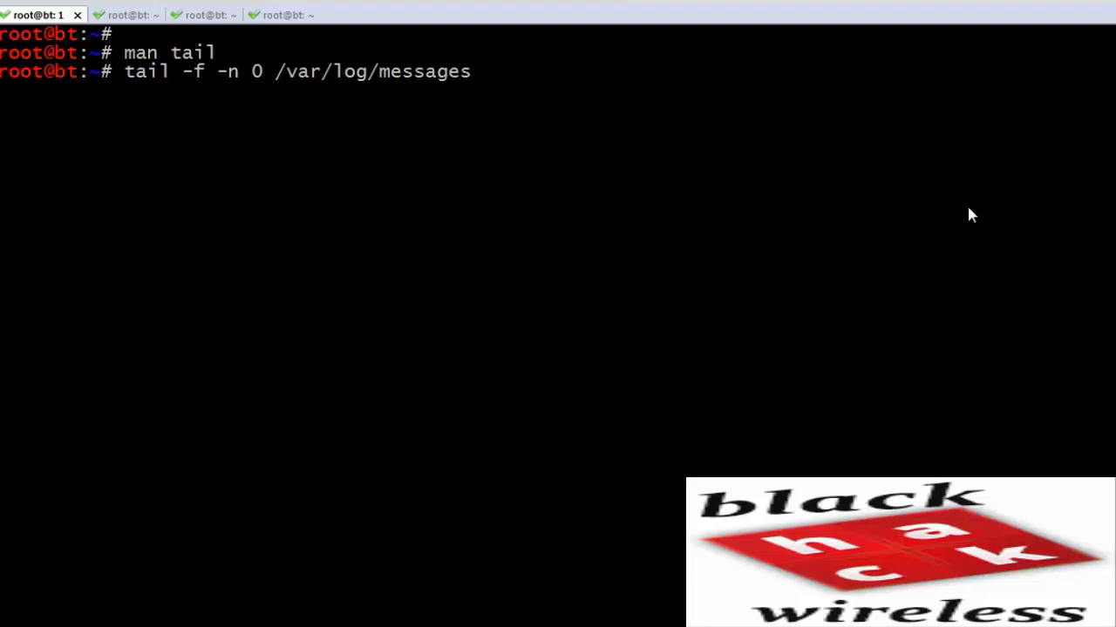
mouse_move(125, 24)
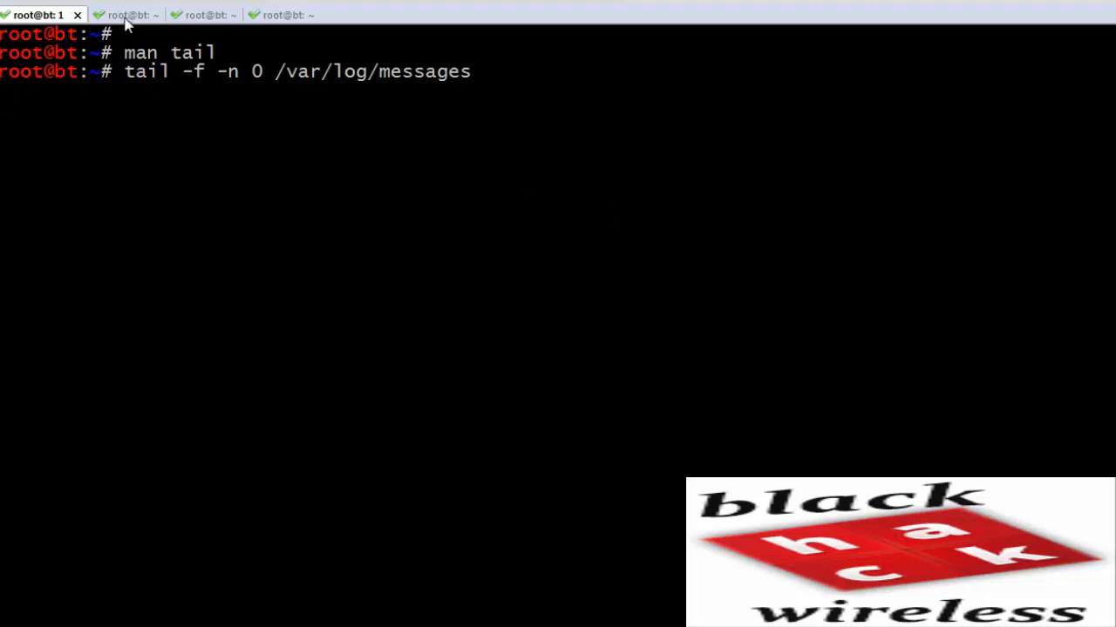
Step: In the second tab, read the iw manual page and return to the prompt
left_click(118, 14)
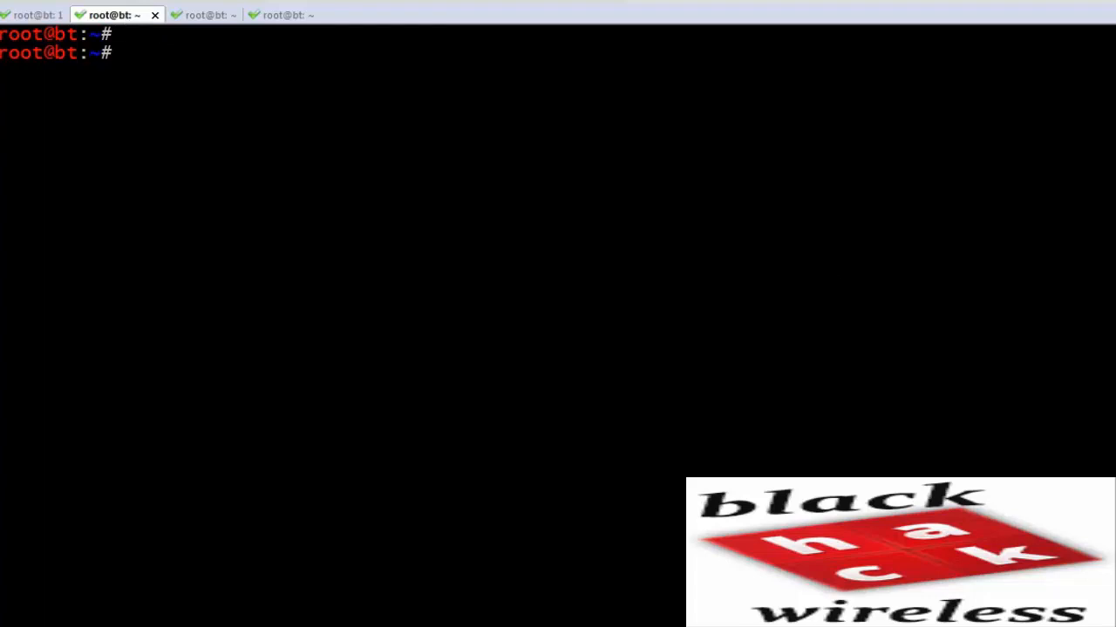
type("man iw")
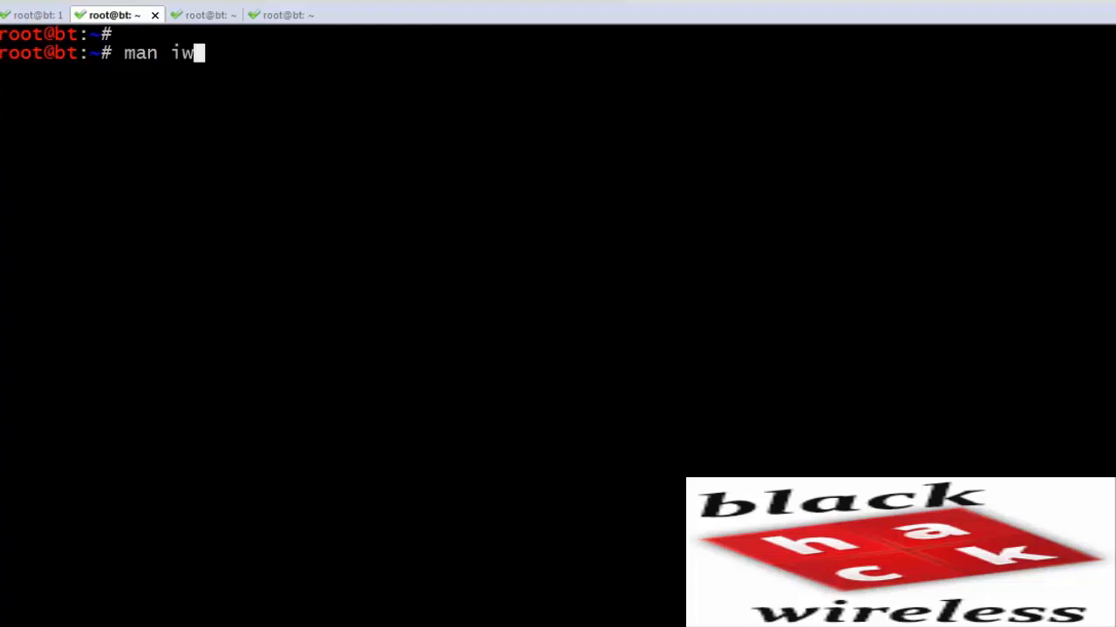
key("Return")
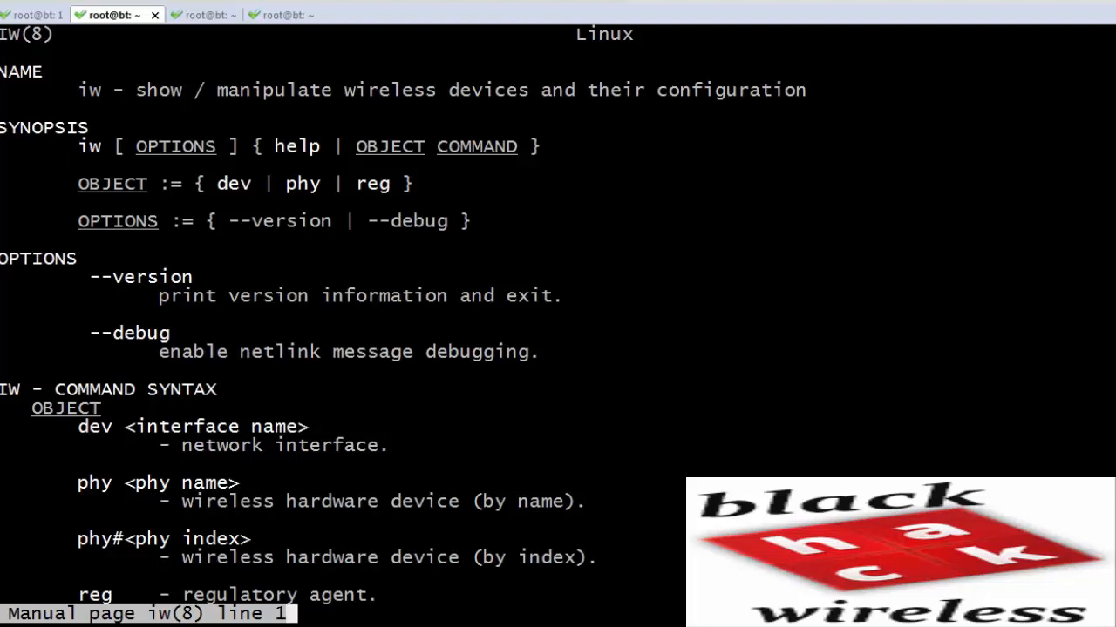
key("q")
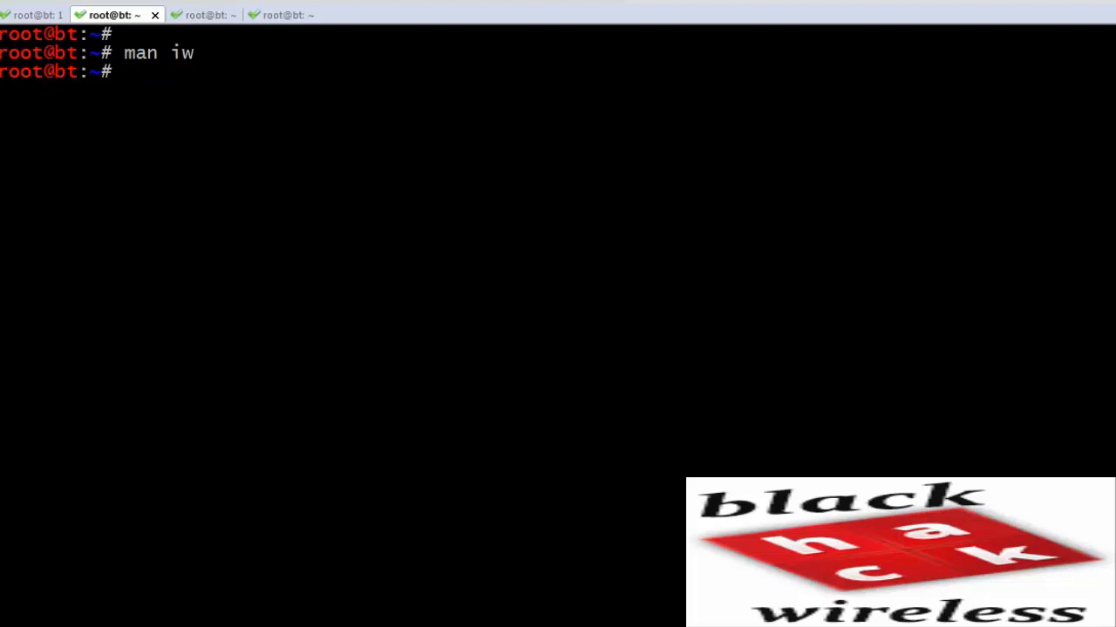
Step: Bring wlan0 down and set the regulatory domain to US with iw reg set
type("if")
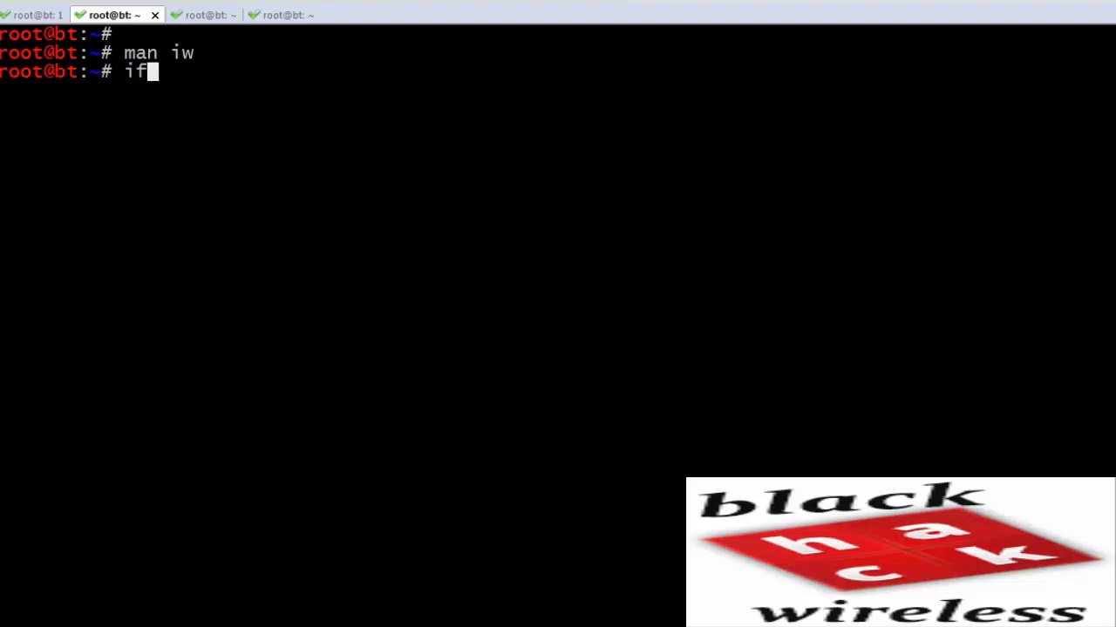
type("config wlan0 down")
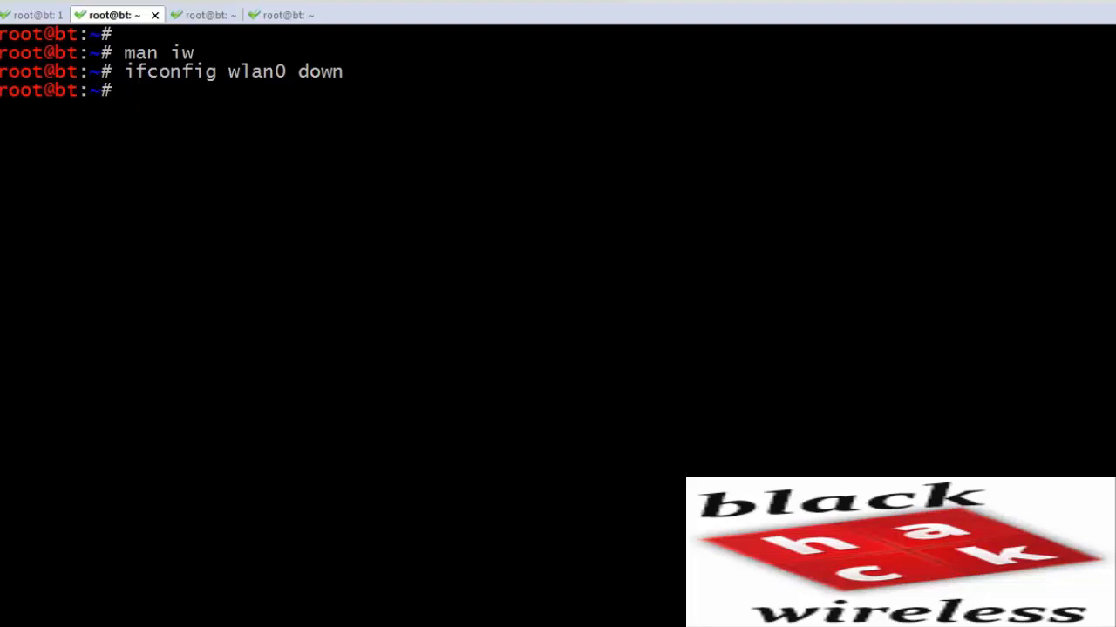
type("iw reg se")
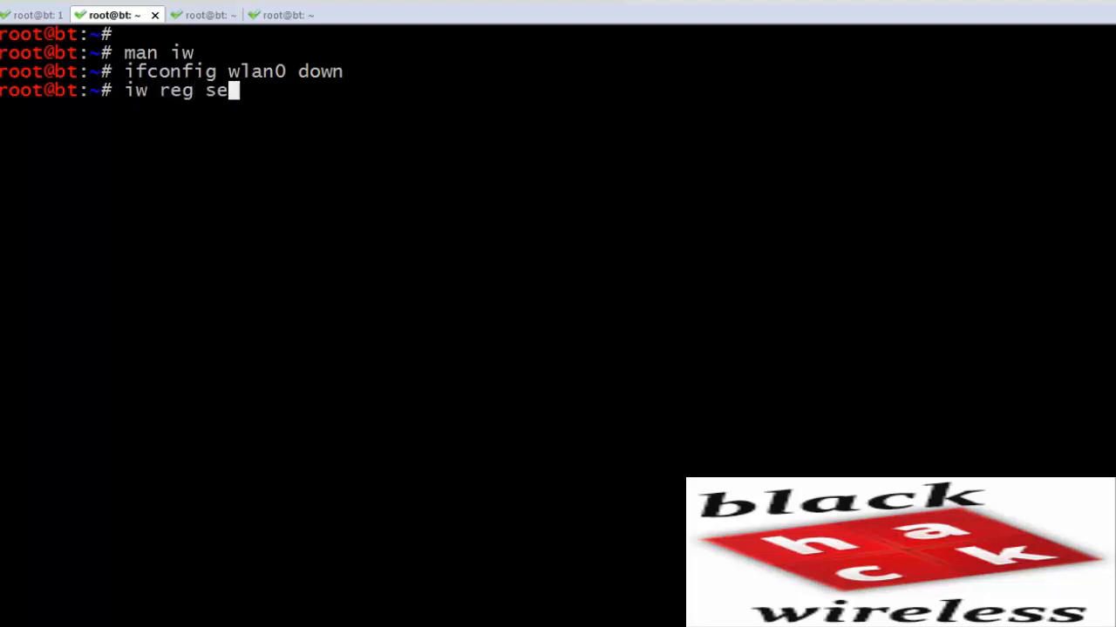
key("Return")
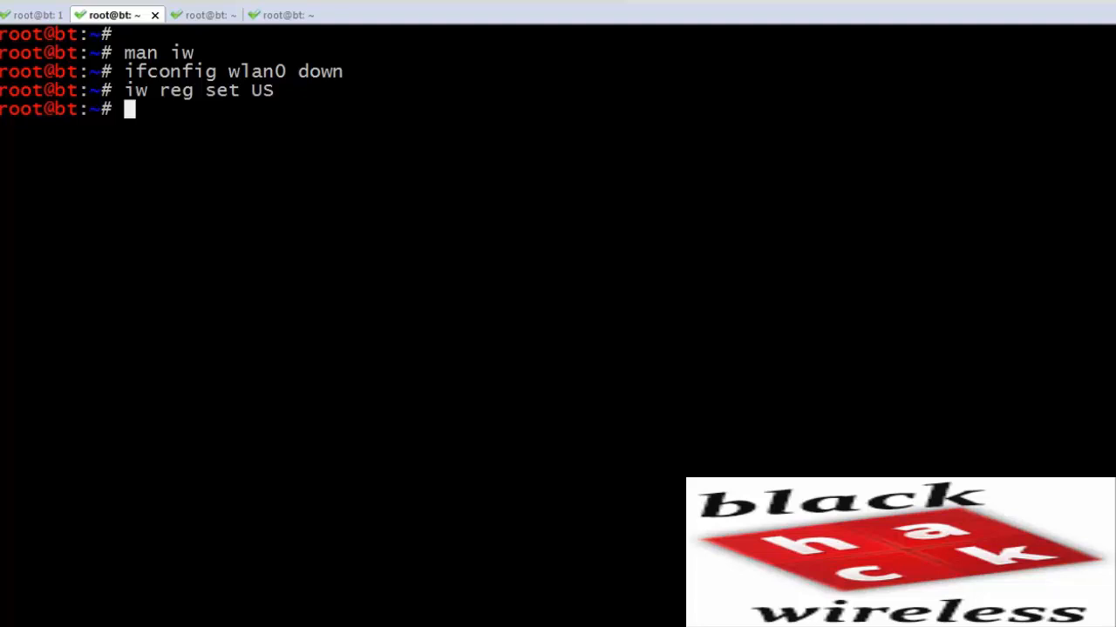
Step: List wireless settings with iwconfig, showing wlan0 at 20 dBm Tx-Power
type("iwconfig")
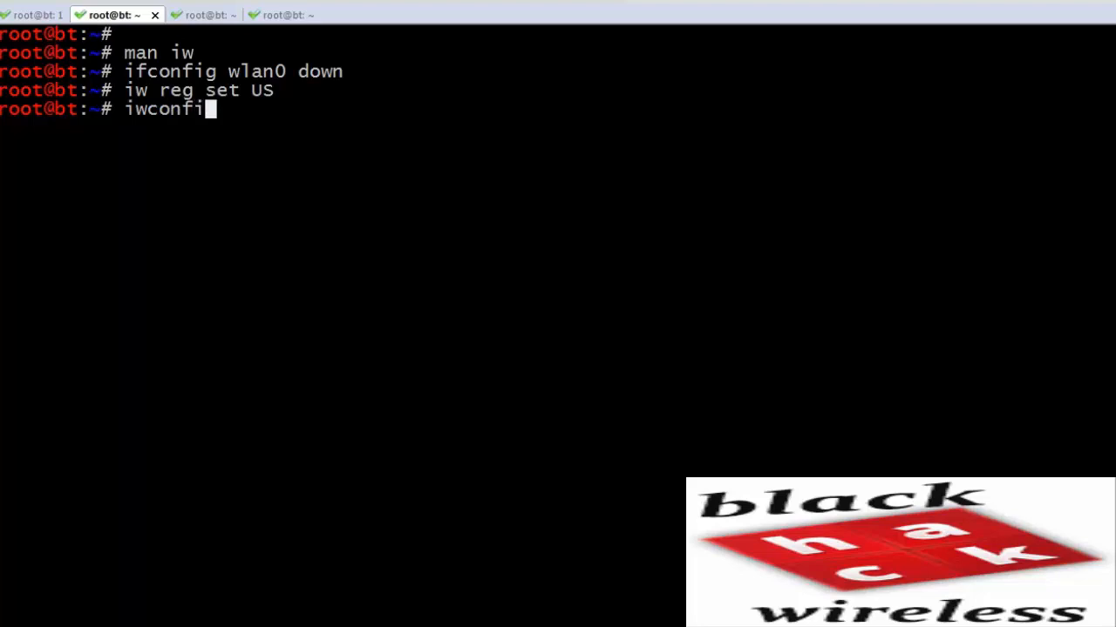
key("Return")
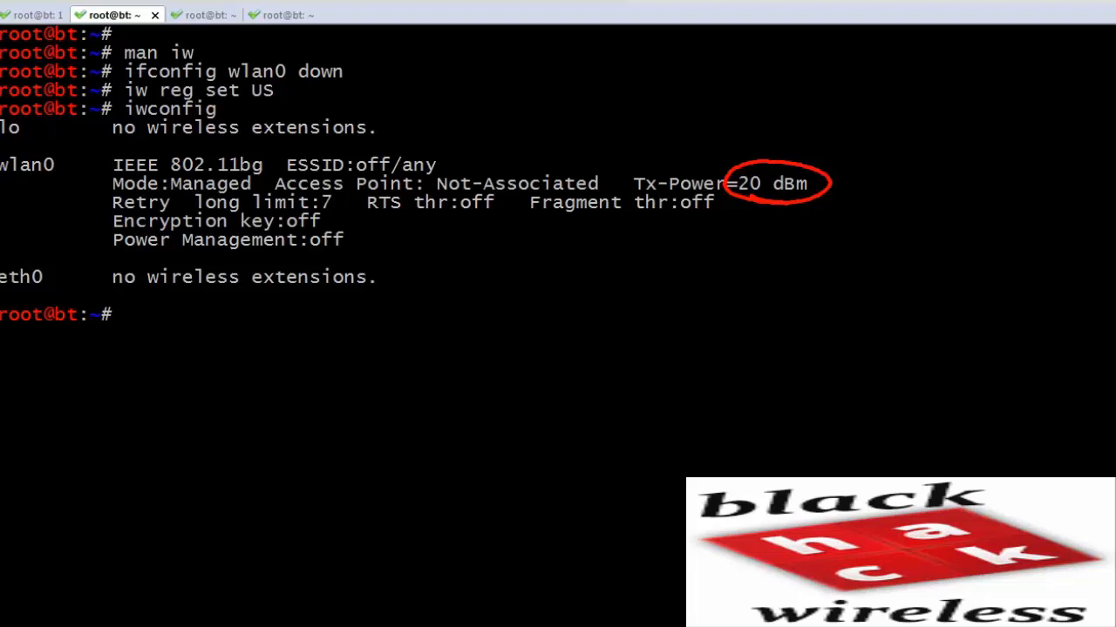
Step: Raise wlan0 transmit power to 27 dBm and confirm it with iwconfig
type("iwconfig wlan0 txpower 27")
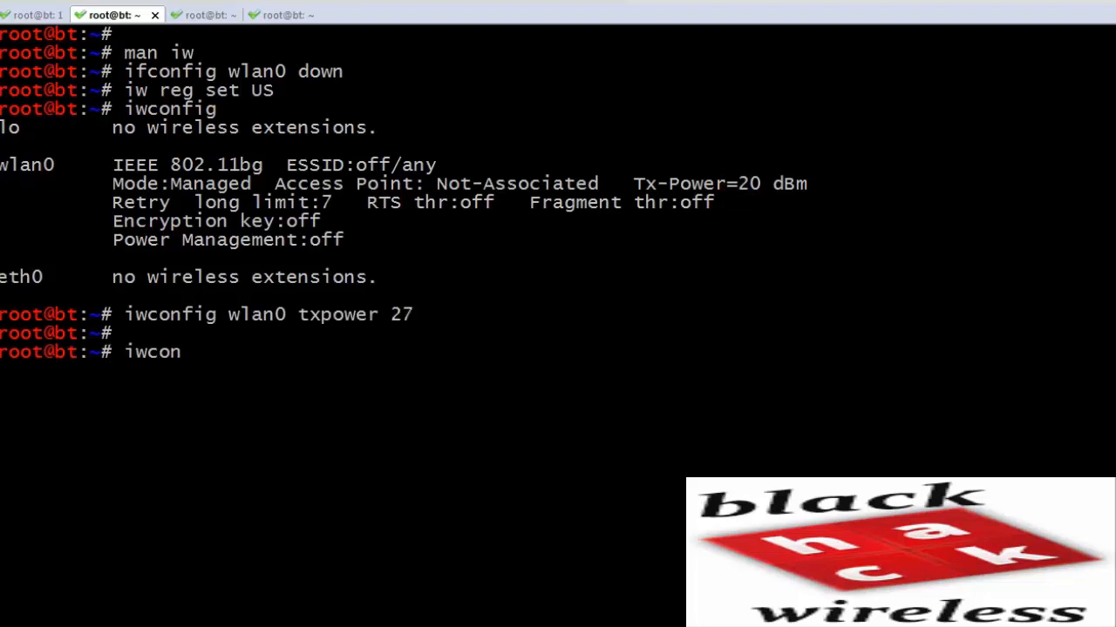
key("Return")
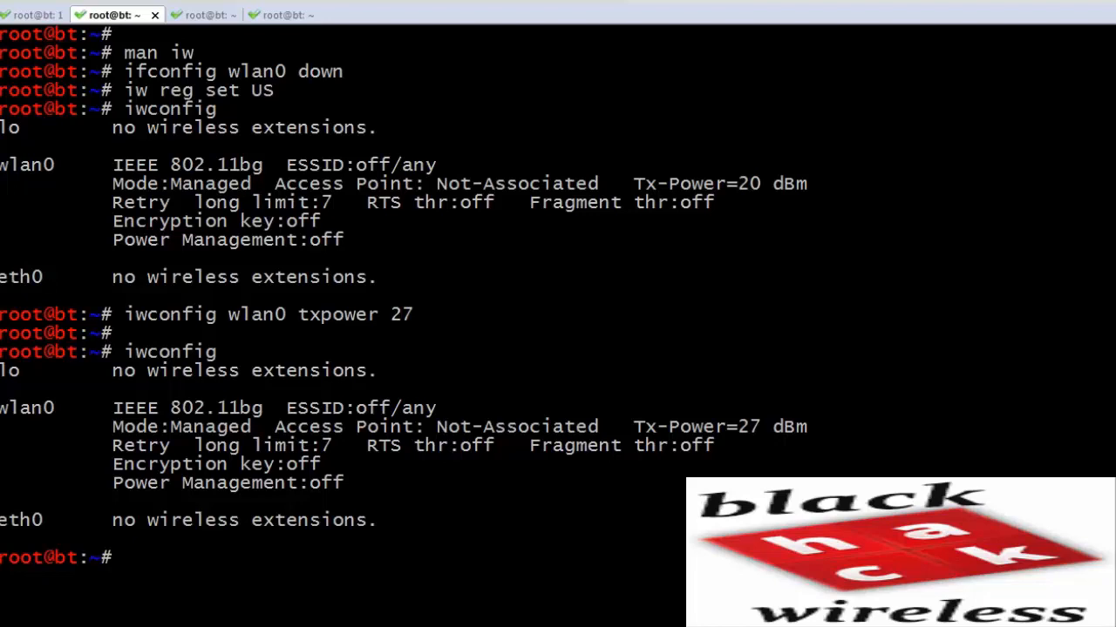
type("iwconfig wlan0 txpow")
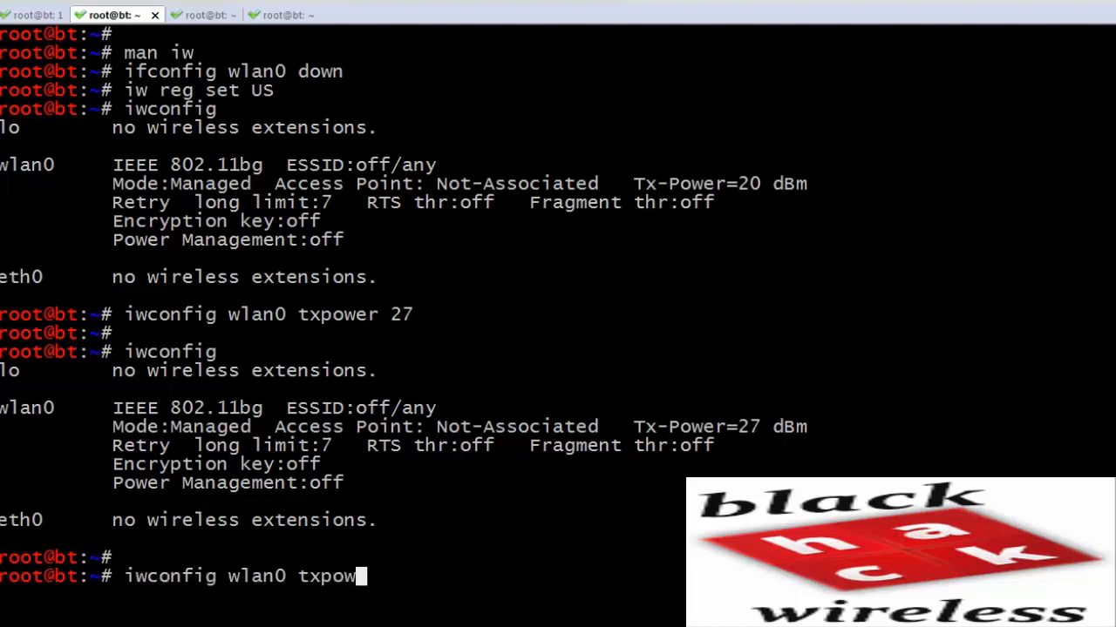
key("Return")
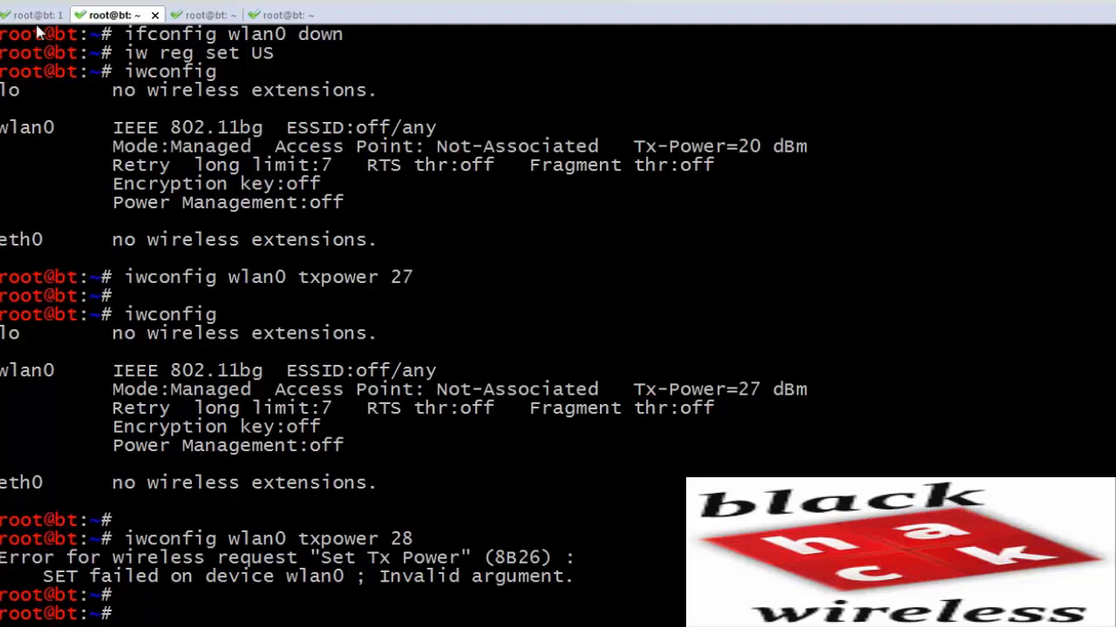
Step: Set the regulatory domain to BO and check the kernel log tab reports country BO
left_click(38, 14)
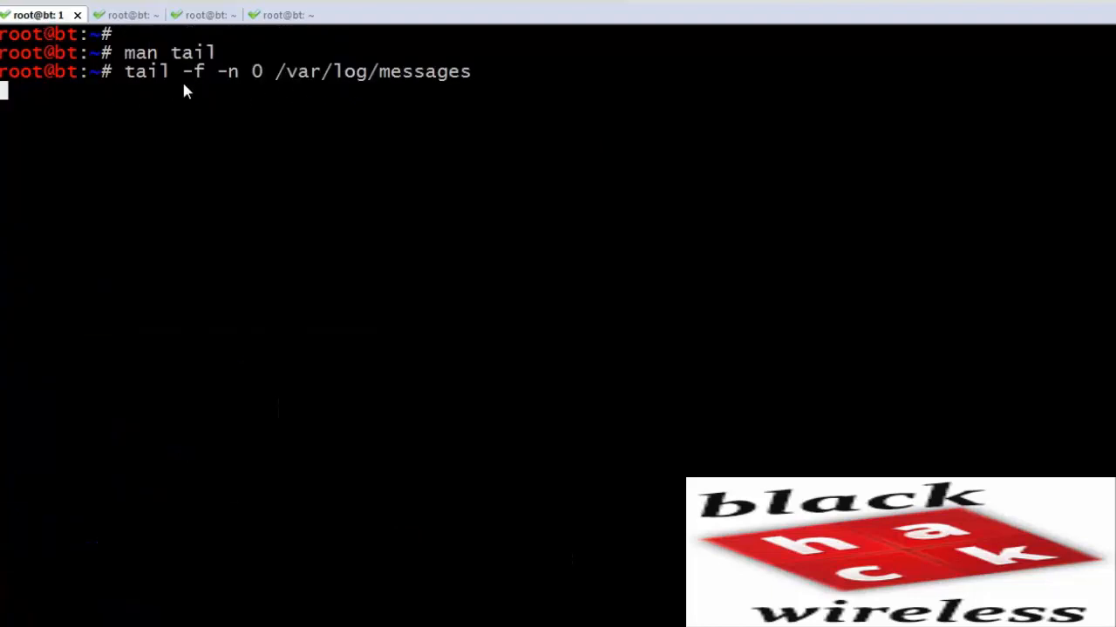
mouse_move(401, 154)
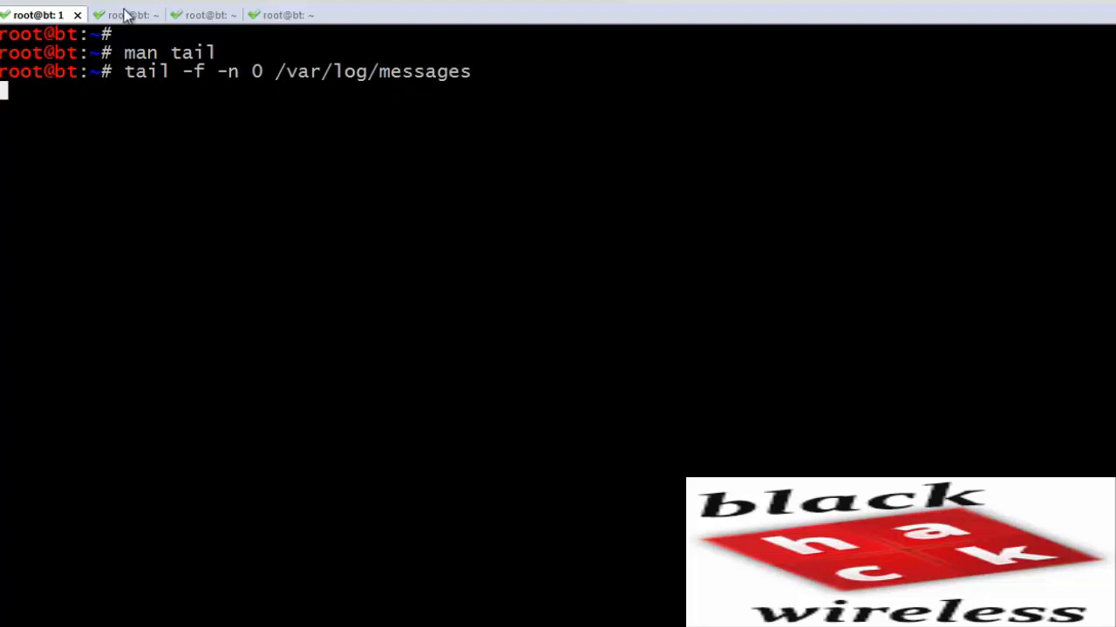
left_click(114, 14)
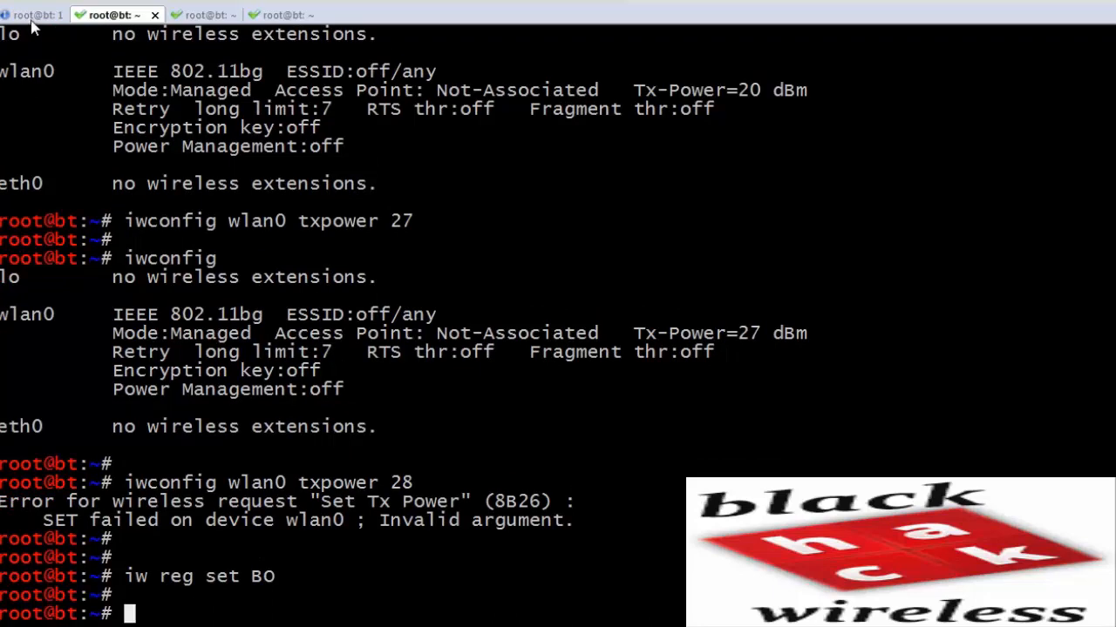
left_click(35, 14)
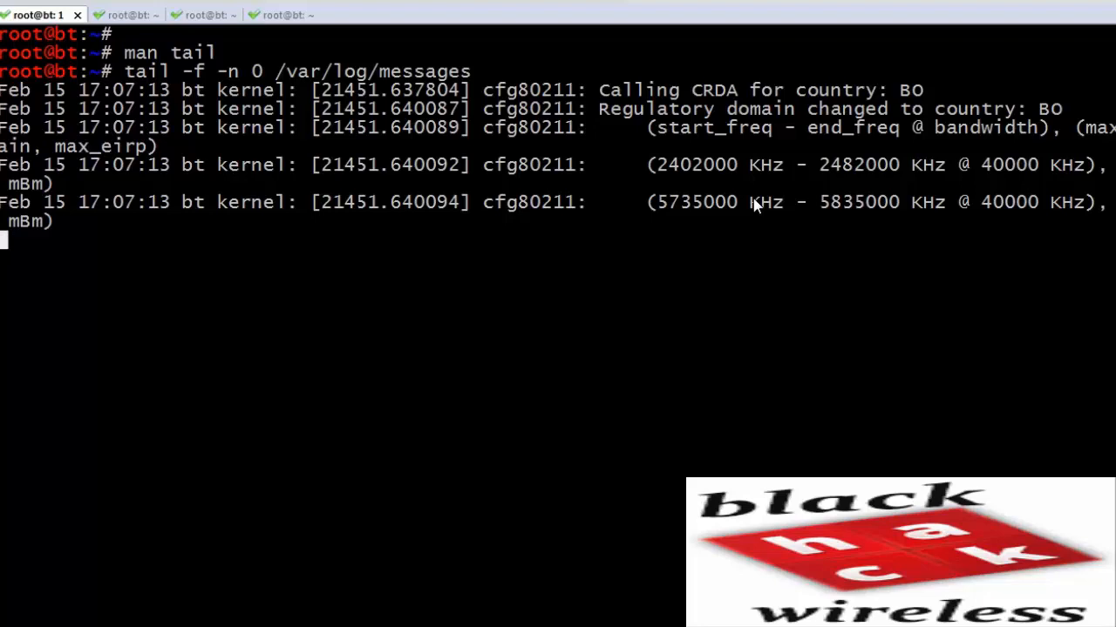
left_click(113, 14)
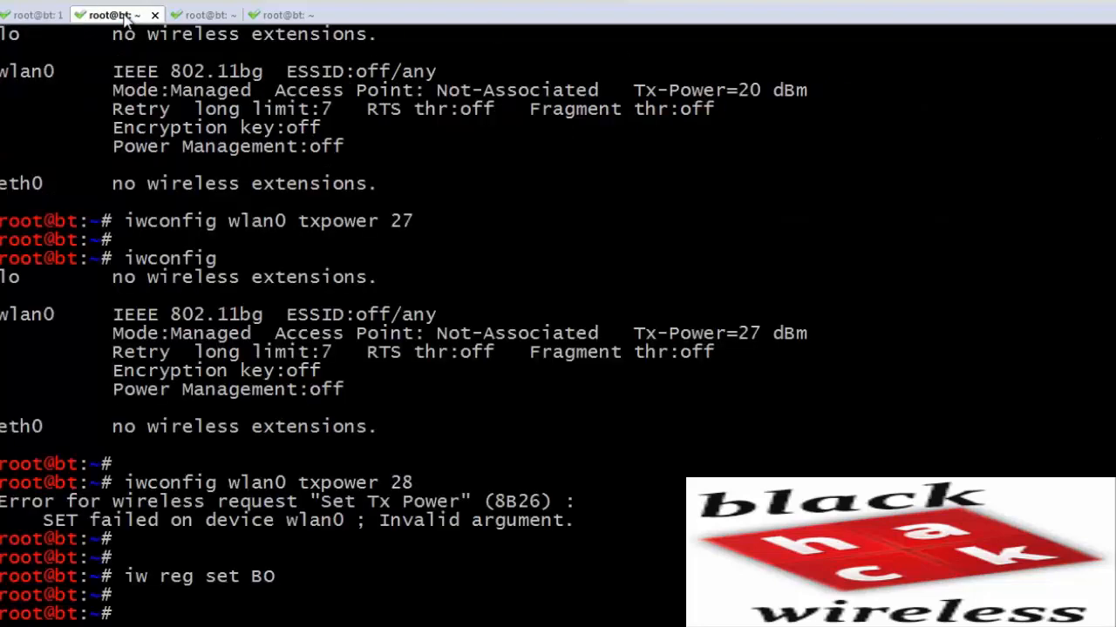
Step: Set wlan0 transmit power to 28 dBm, now accepted under the BO domain
type("iwconfig wl")
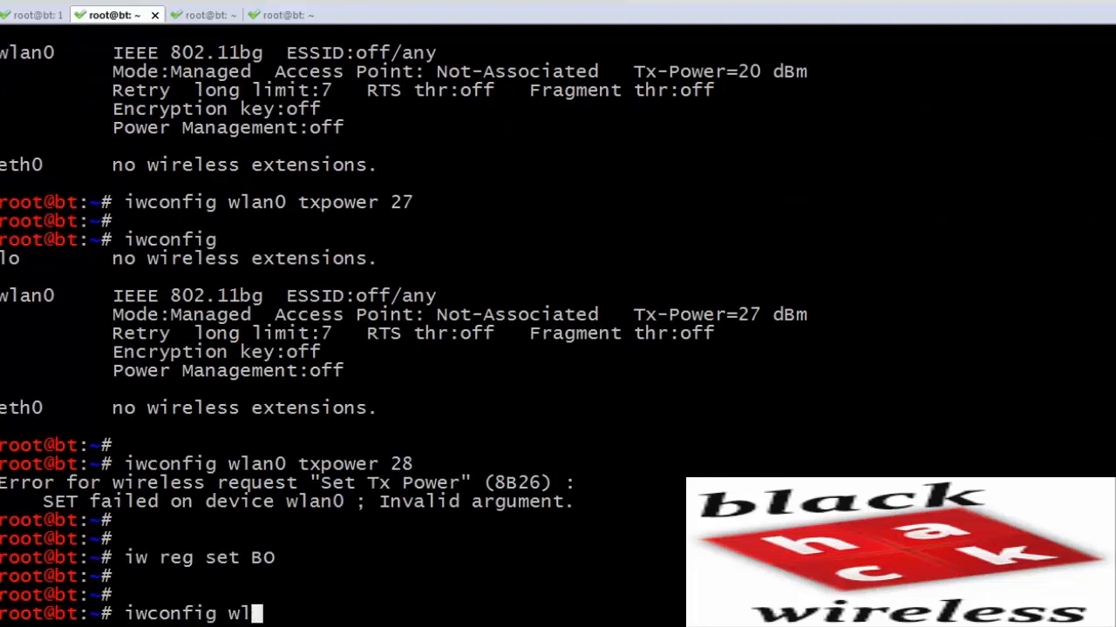
type("an0 txpower 28")
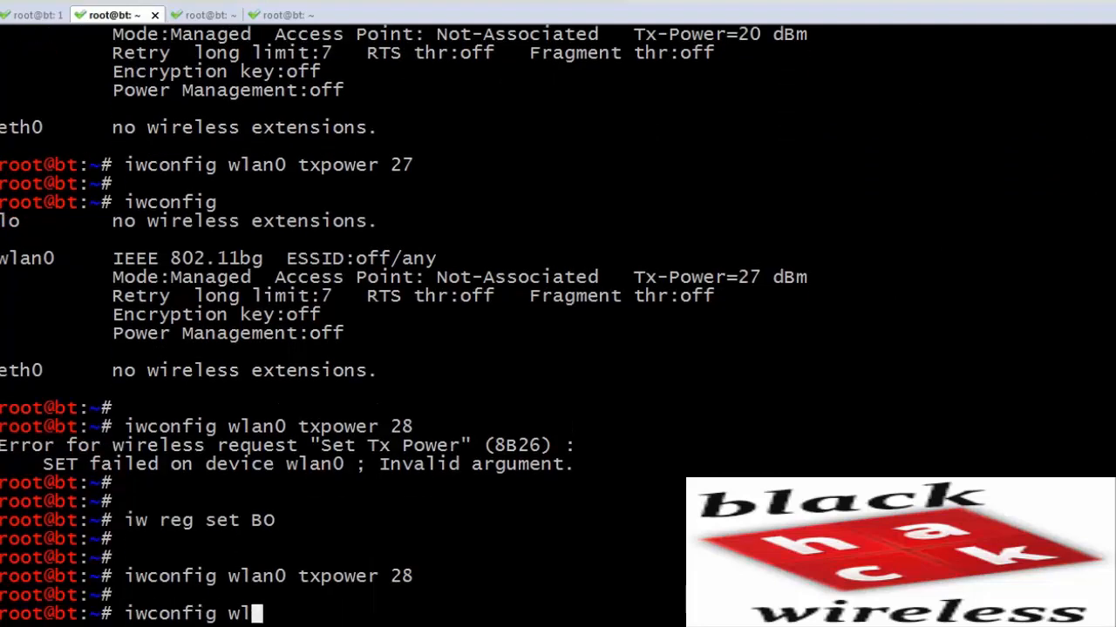
key("Return")
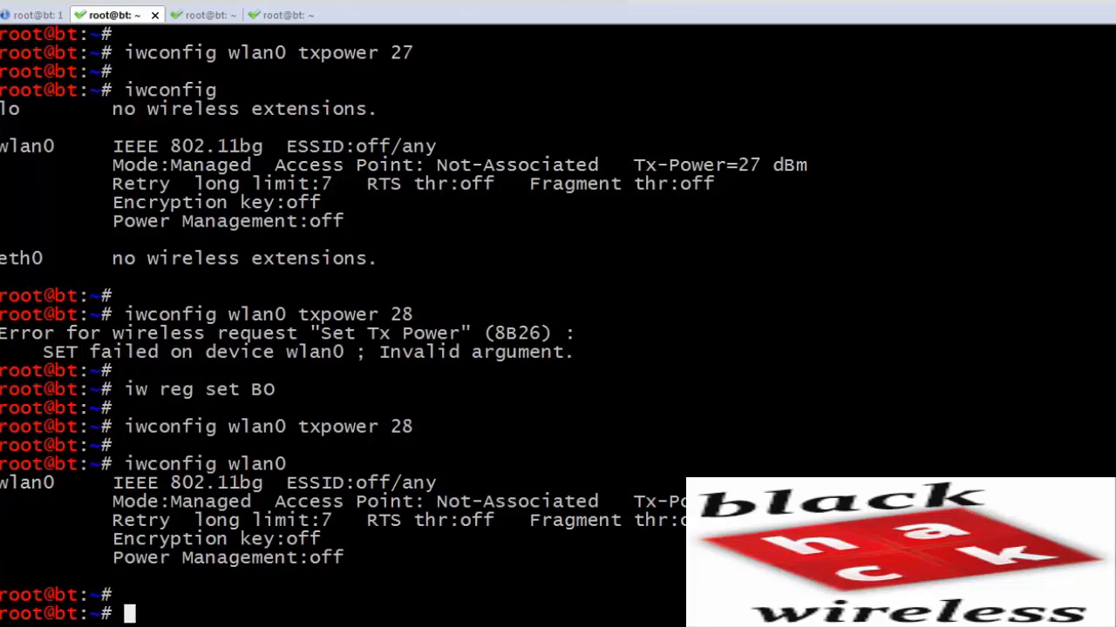
Step: Lower wlan0 to 20 dBm, bring wlan0 up, and begin another iw reg set command
type("iwconfig wlan0 txpower 20")
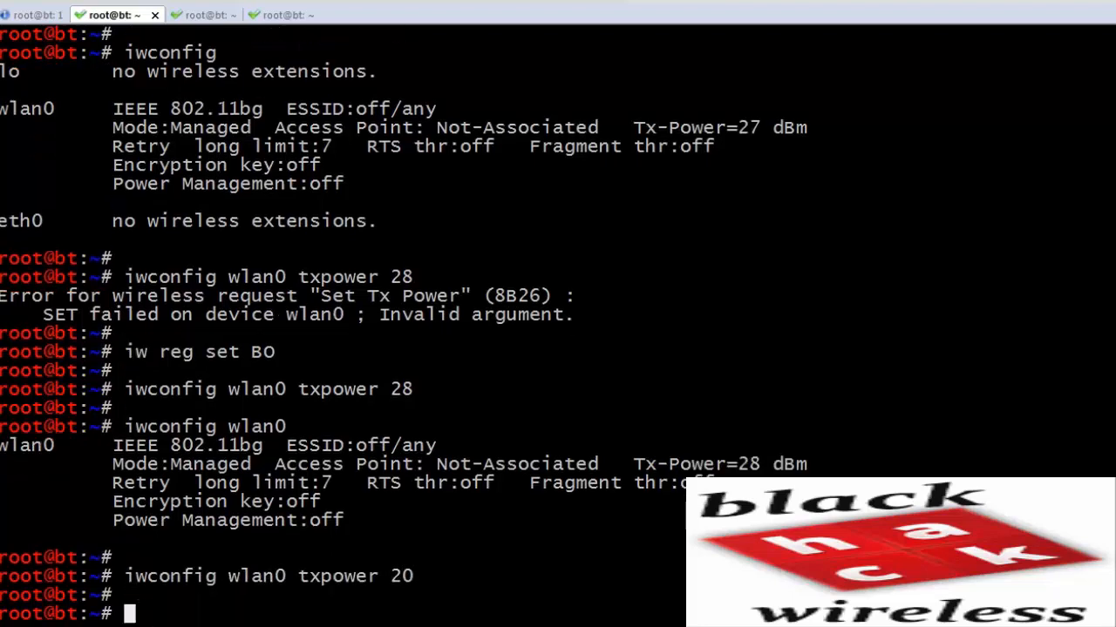
type("ifconfig wla")
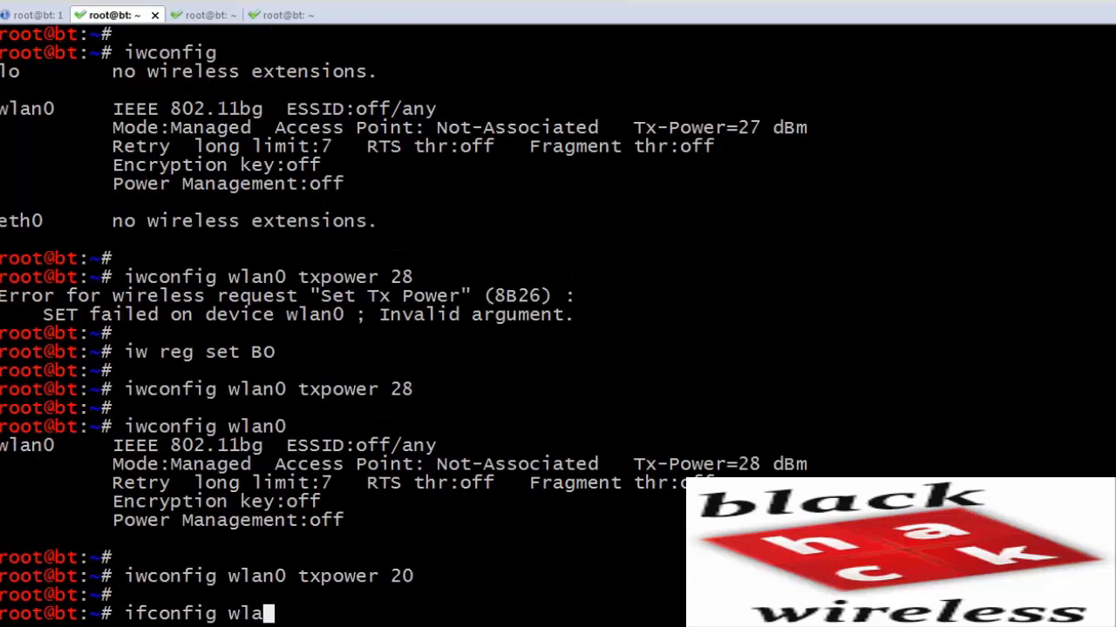
type("n0 up")
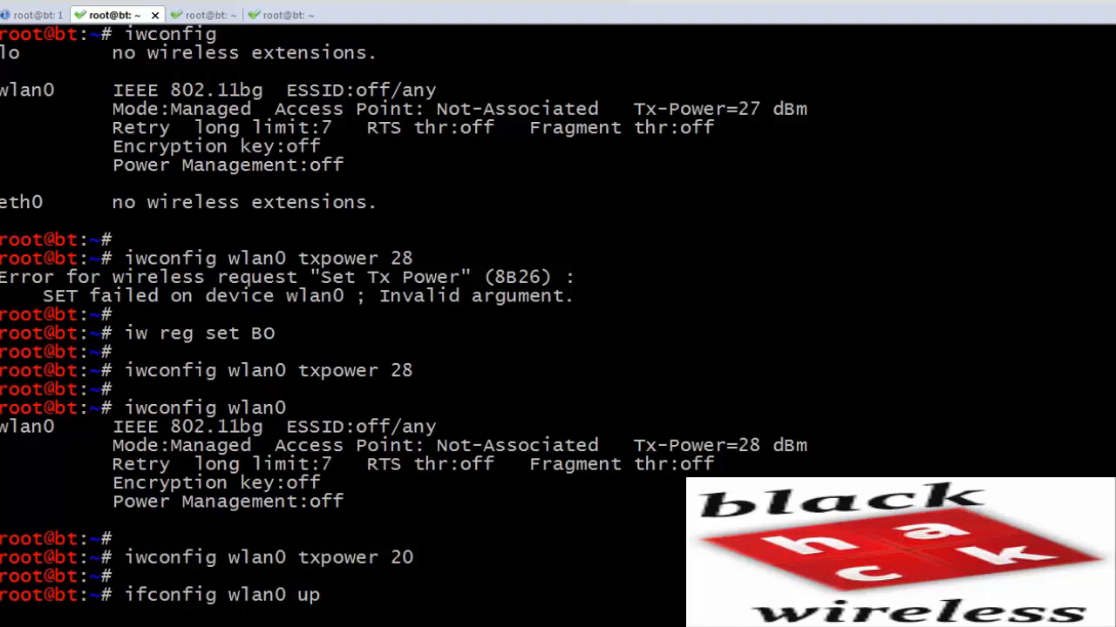
key("Return")
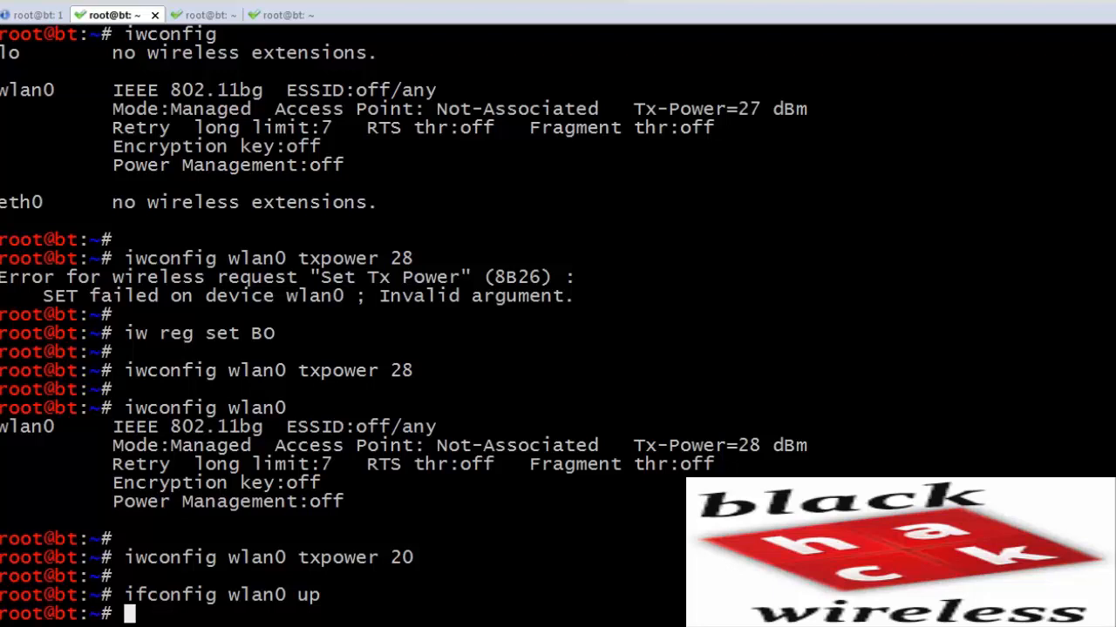
type("iw reg set")
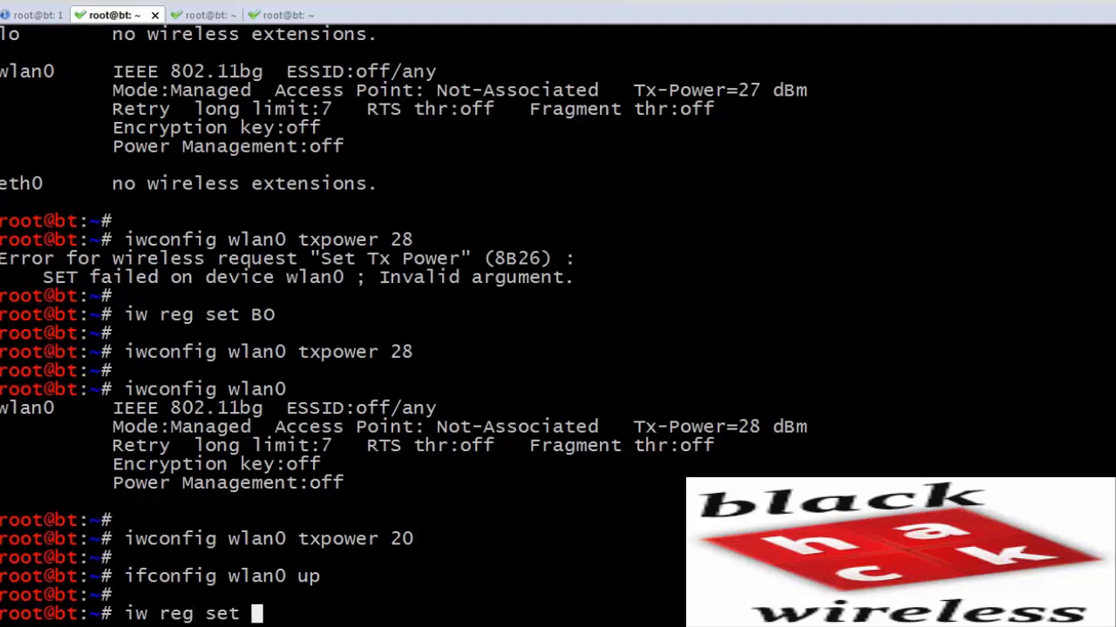